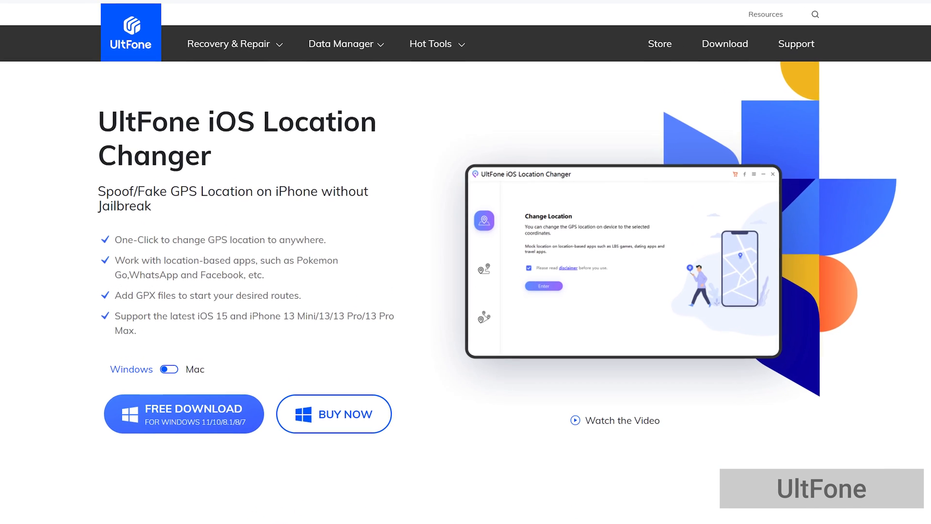
Step: Keep the disclaimer checked and enter the Change Location map showing Los Angeles
click(183, 413)
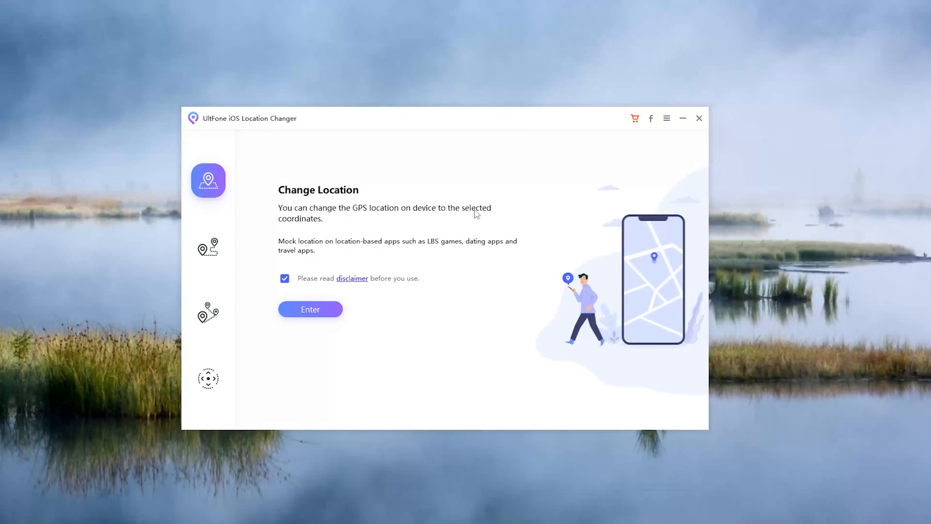
mouse_move(868, 382)
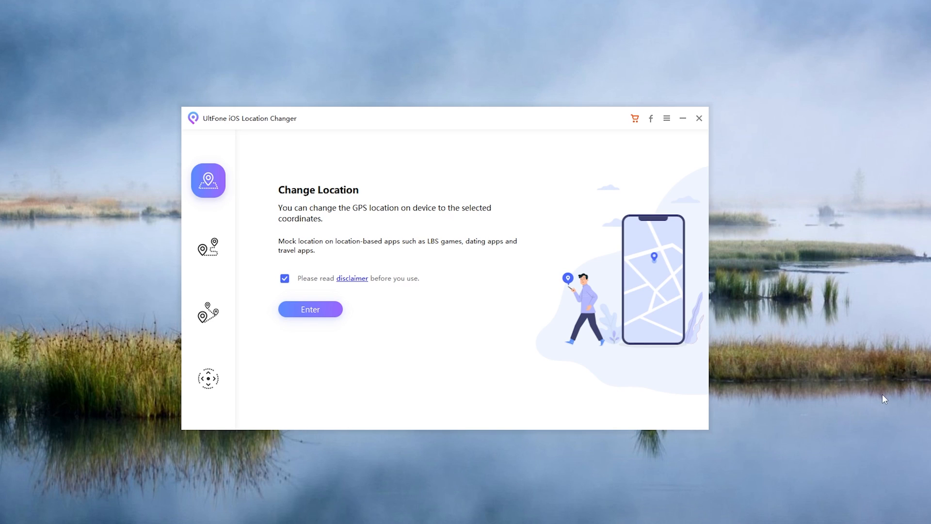
mouse_move(318, 327)
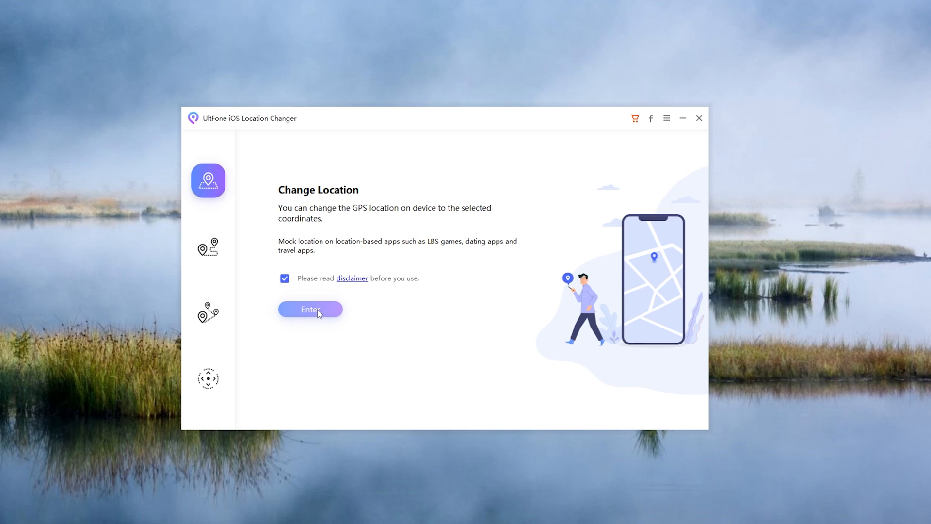
click(310, 309)
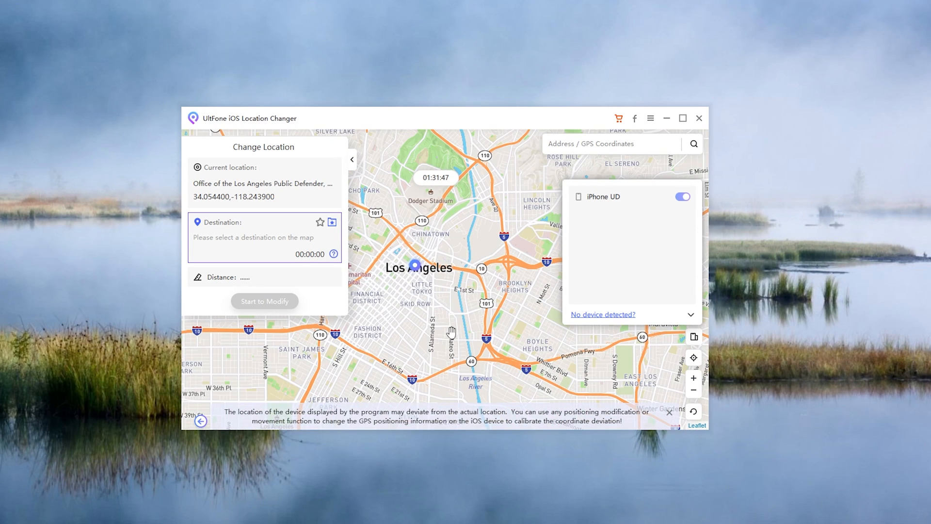
click(415, 351)
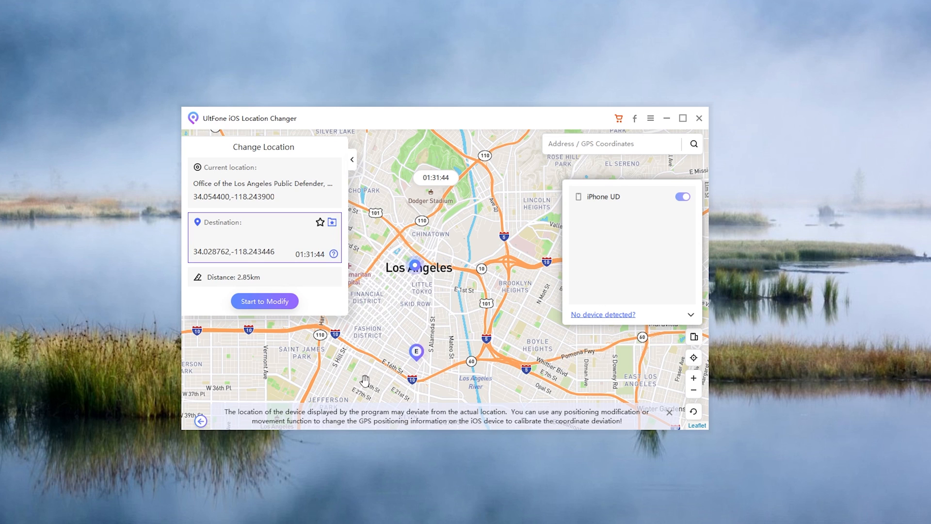
click(362, 371)
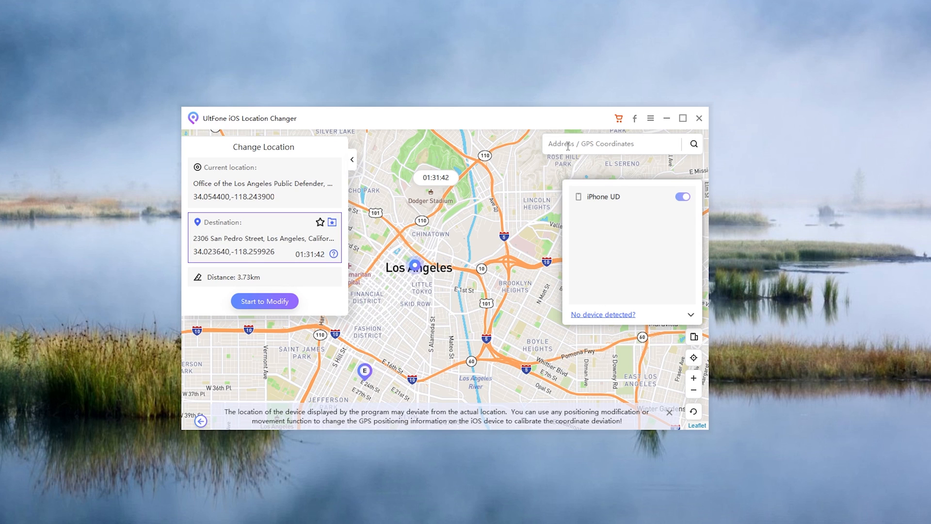
text(paris)
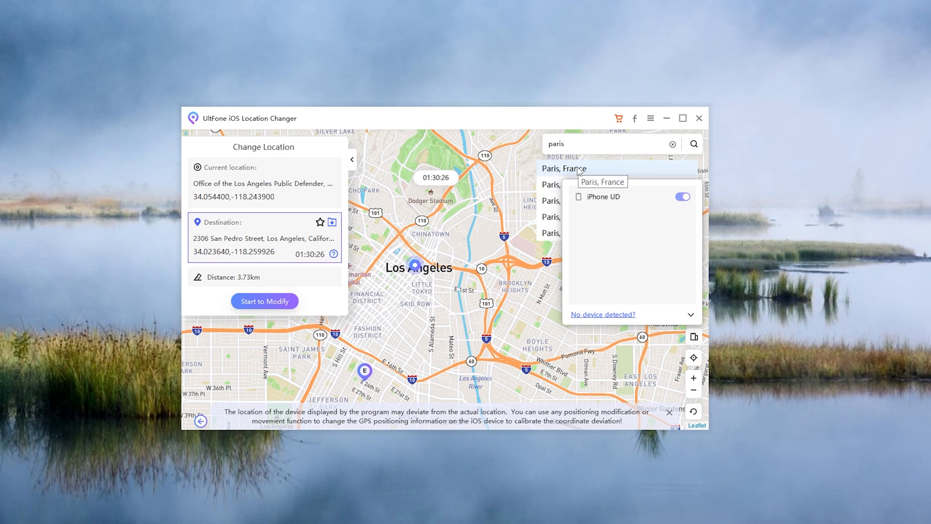
Step: Move the iPhone's location to Paris, France, accepting the geolocation apps warning
click(563, 168)
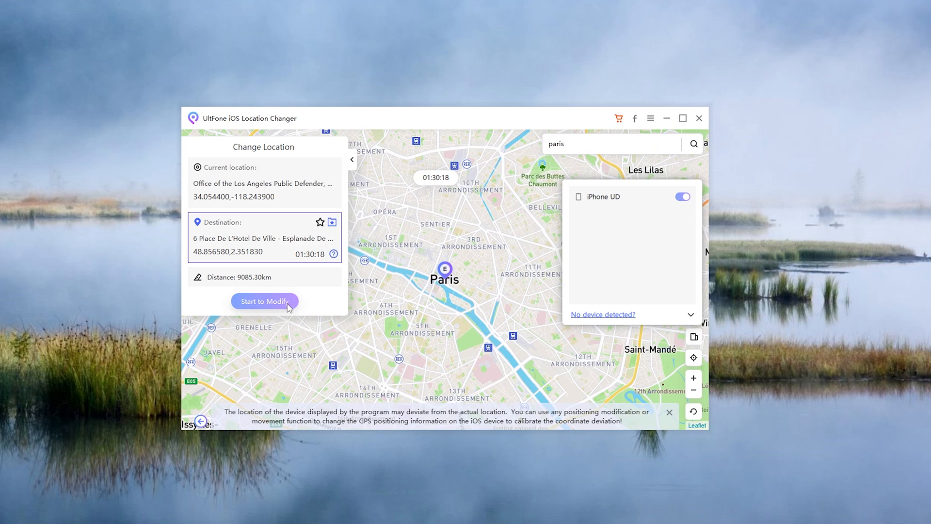
click(263, 301)
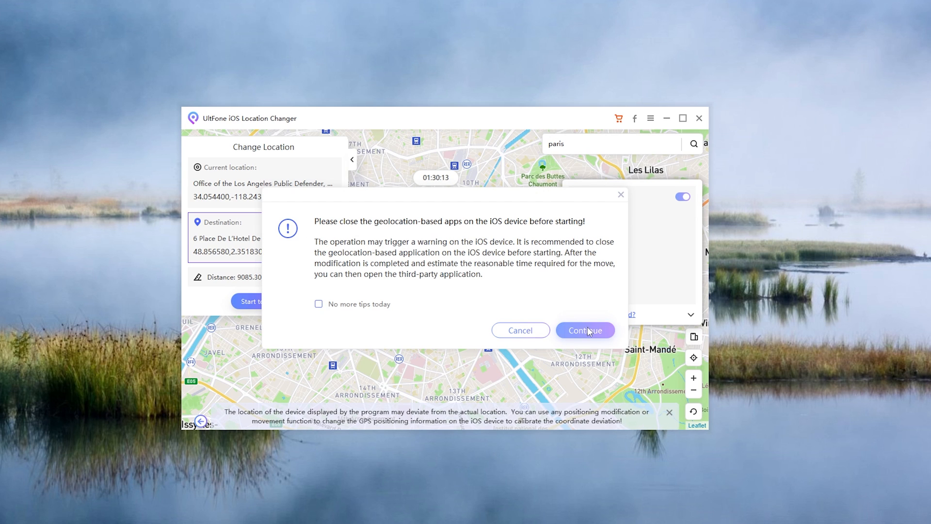
click(585, 330)
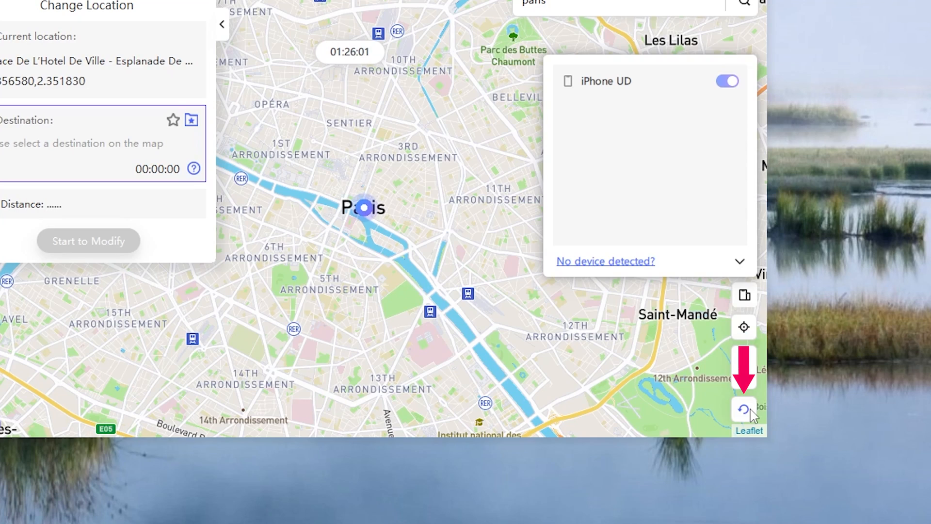
Step: Reset the device to its true GPS coordinates and confirm Restart Now
click(743, 411)
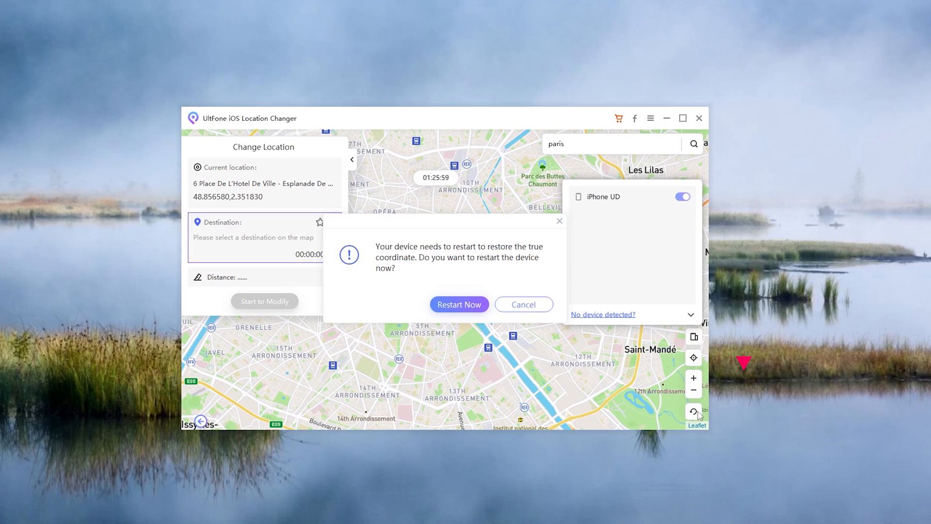
click(458, 304)
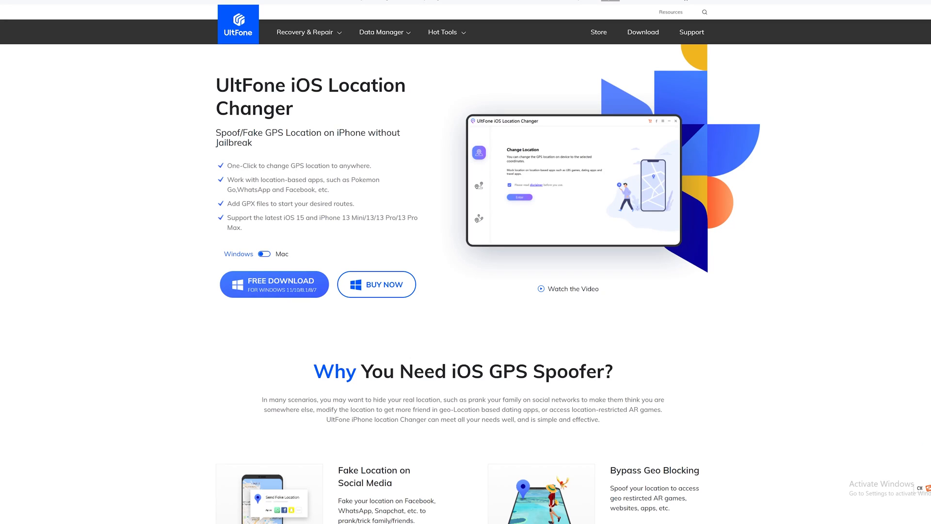
Step: Browse the product page features, then download the Windows installer ios-location-changer (1).exe
scroll(down, 3)
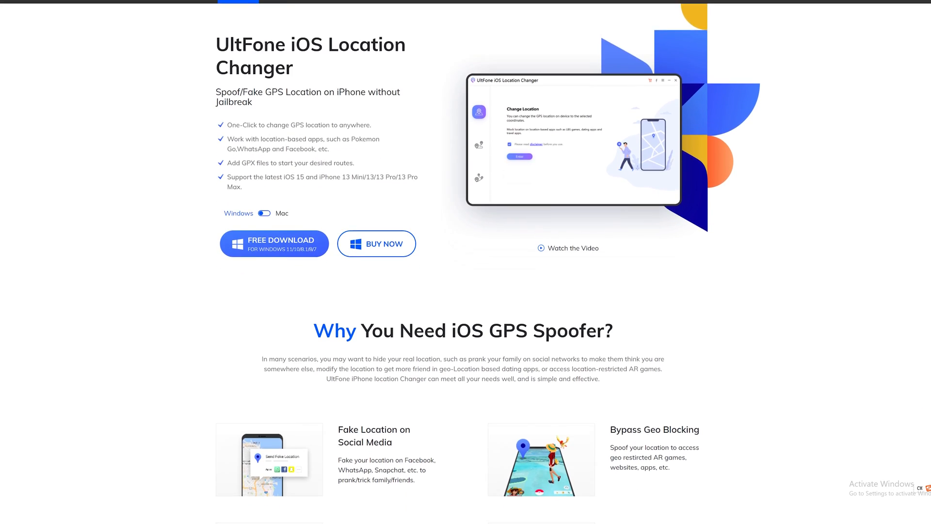
scroll(down, 3)
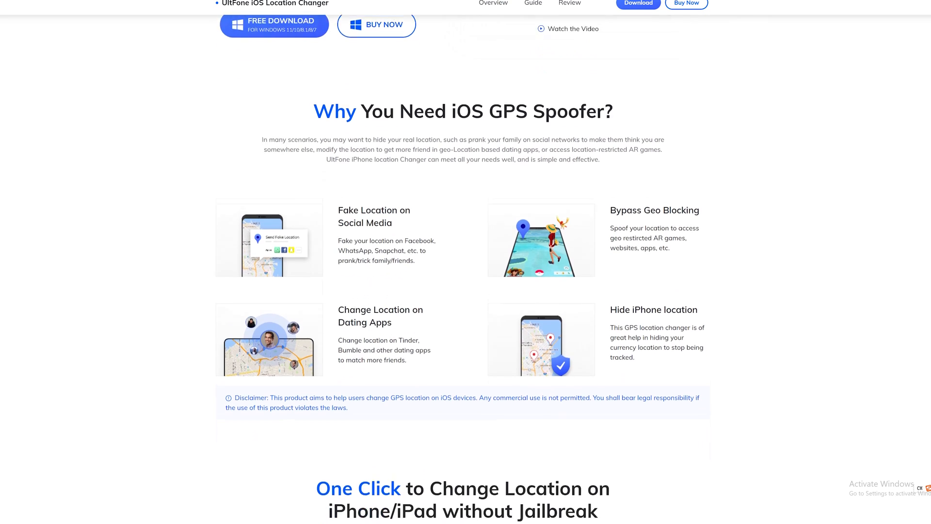
scroll(down, 3)
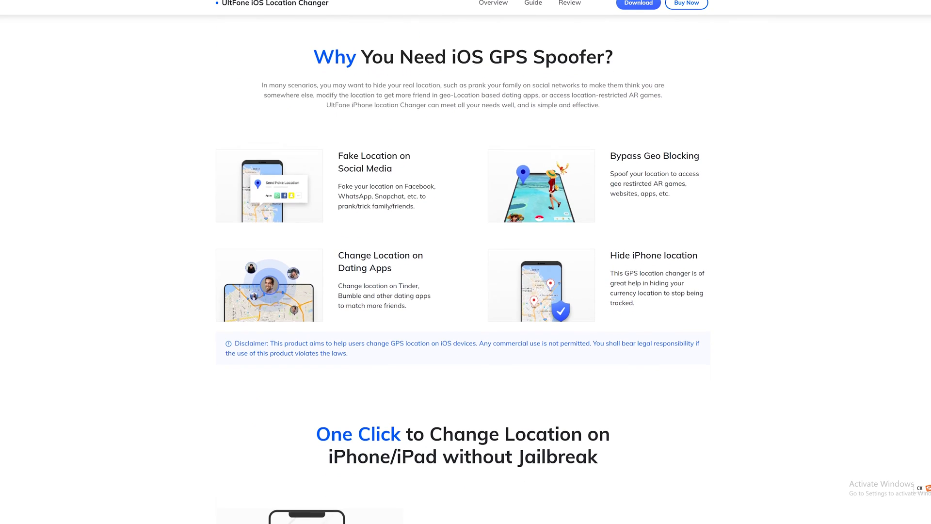
scroll(down, 3)
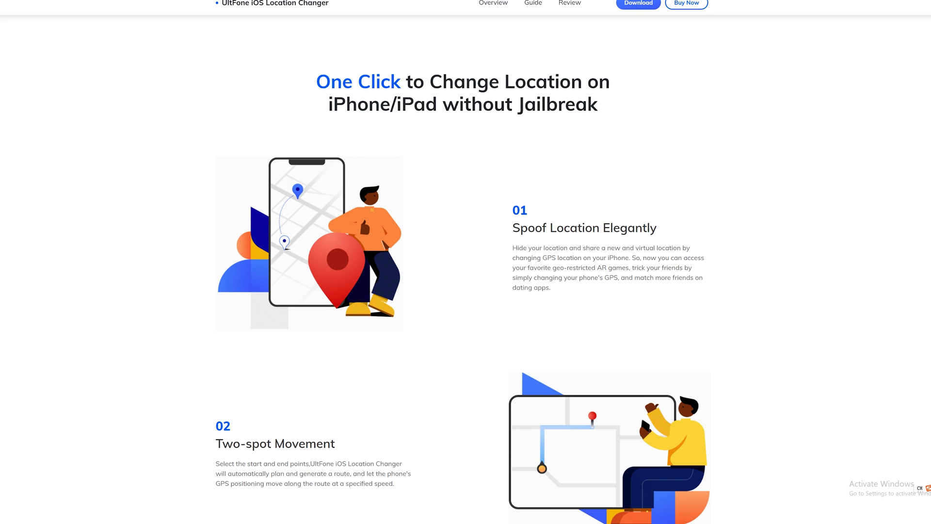
scroll(down, 3)
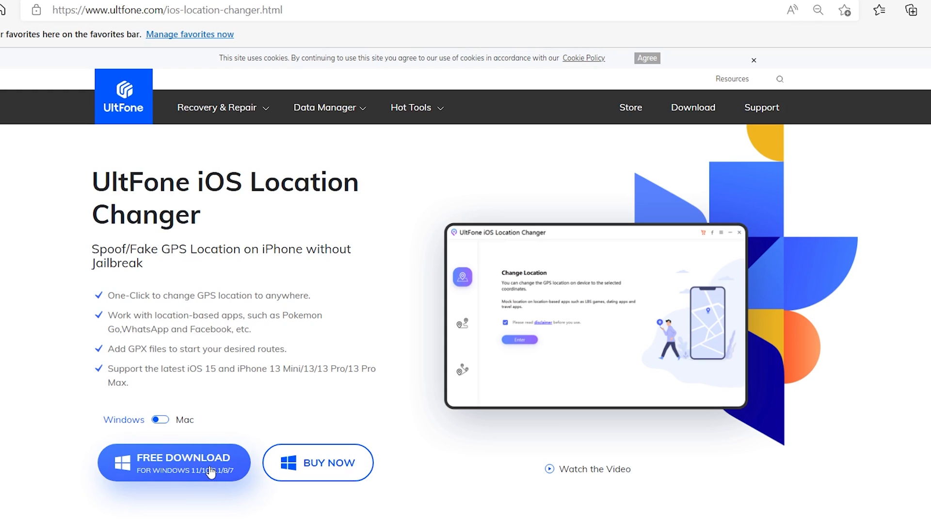
click(175, 462)
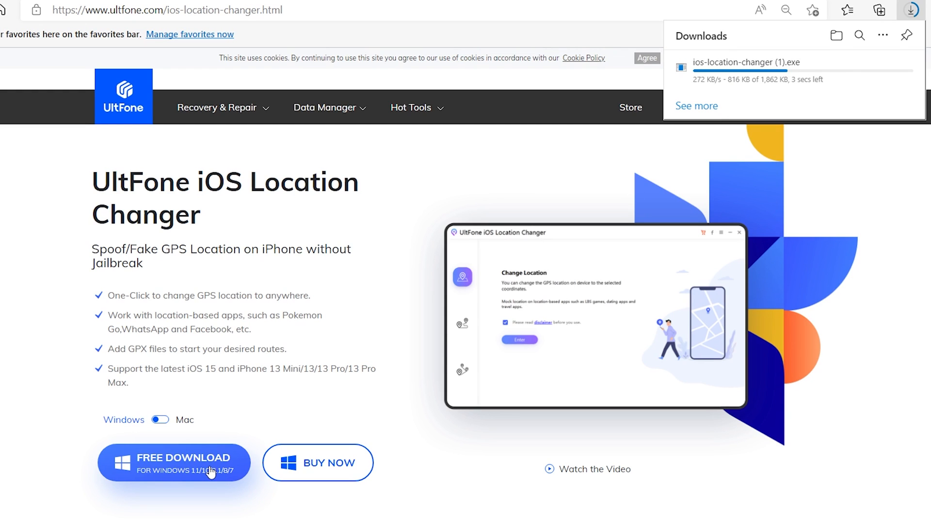